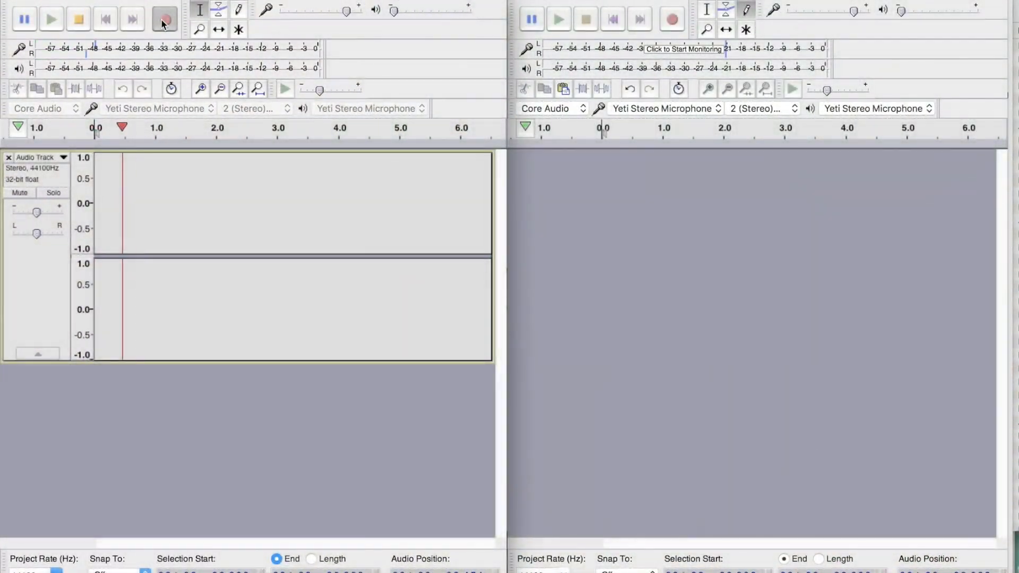
- Start recording from the Yeti Stereo Microphone, capturing about two seconds into the stereo track
{"action": "left_click", "coordinate": [165, 18]}
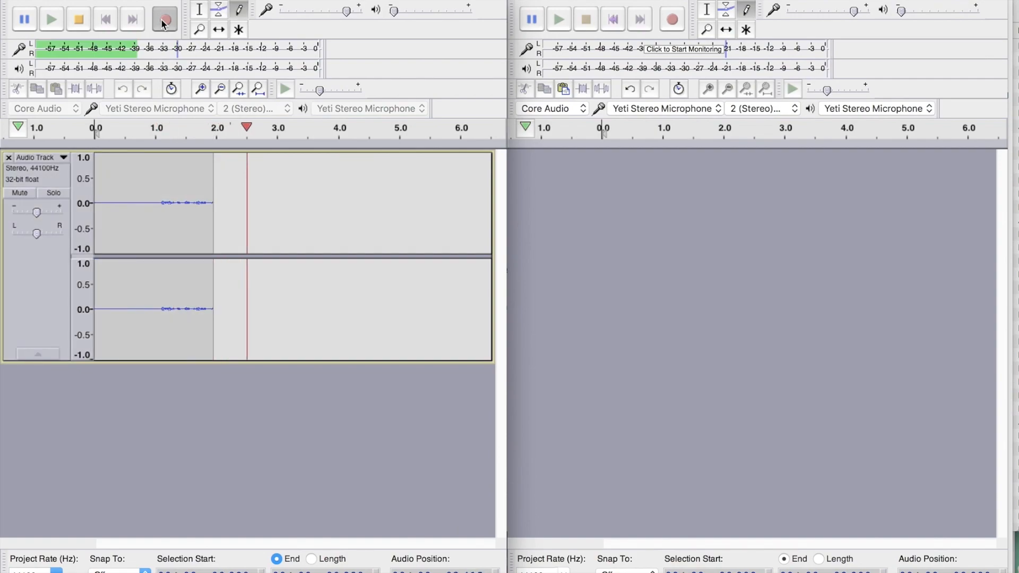